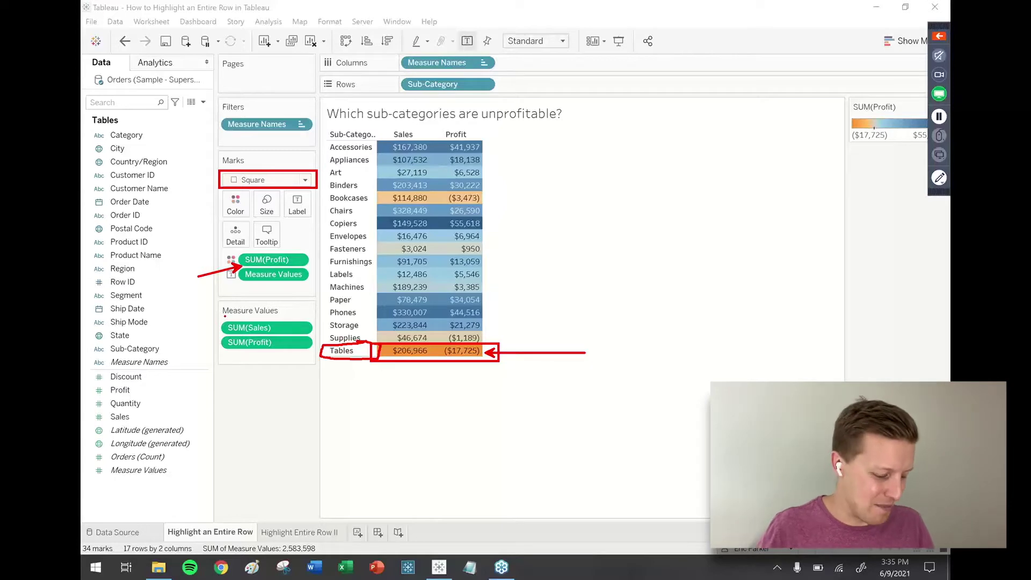
# - On the Highlight Entire Row II sheet, put Sub-Category on Rows, listing 17 sub-categories
pyautogui.click(299, 532)
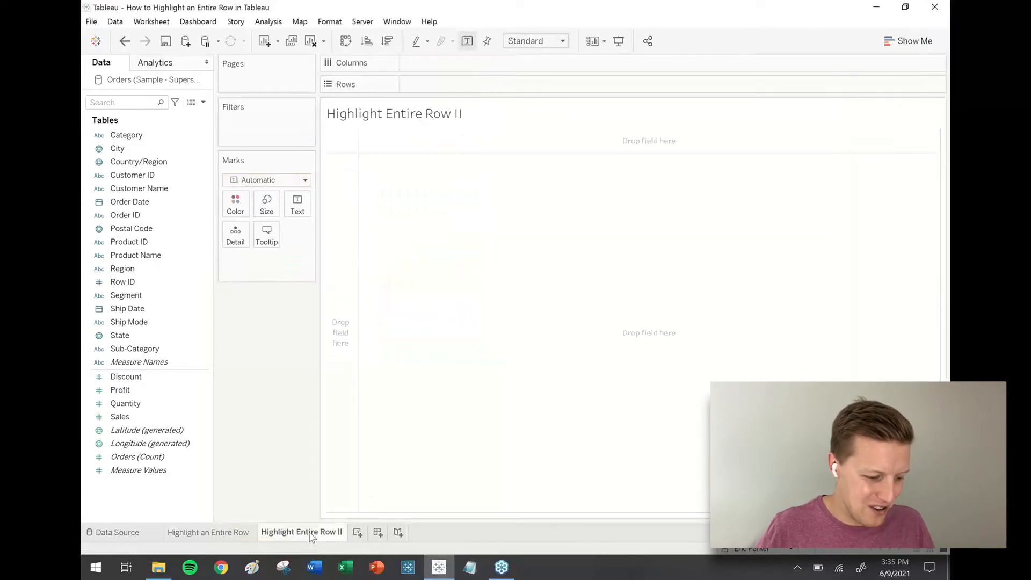
pyautogui.click(120, 335)
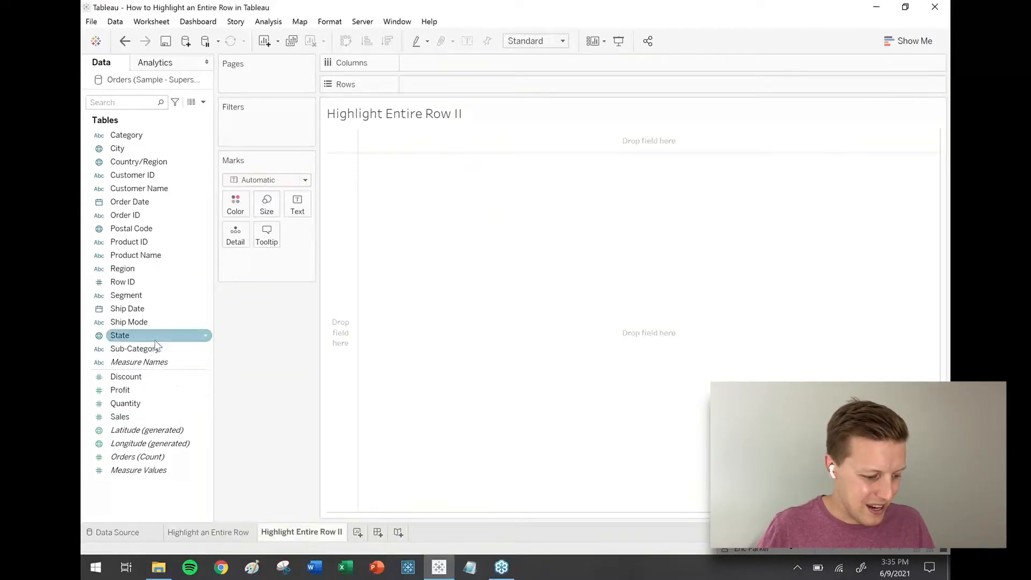
pyautogui.click(135, 349)
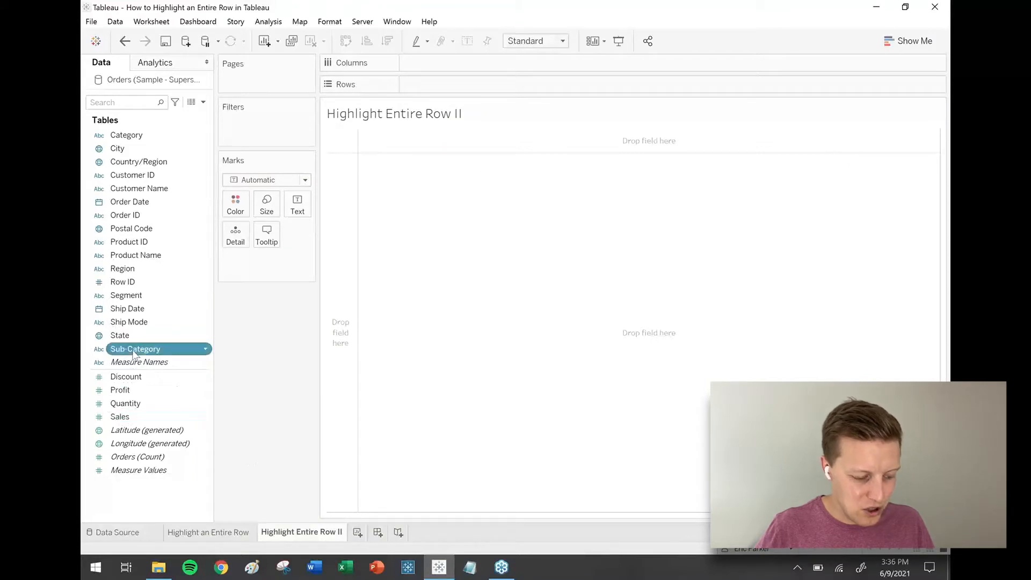
pyautogui.moveTo(135, 349); pyautogui.dragTo(458, 84)
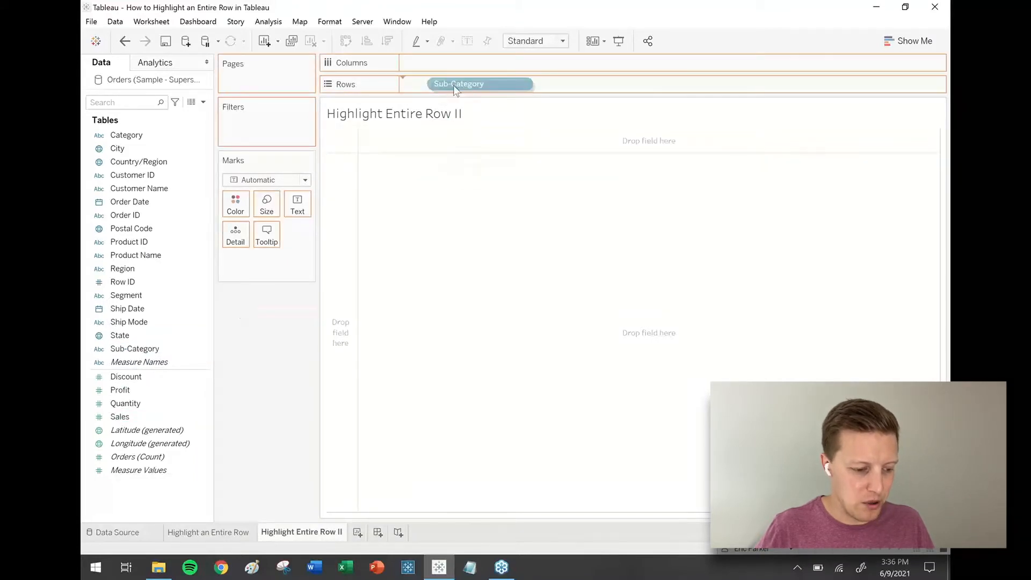
pyautogui.moveTo(480, 83); pyautogui.dragTo(447, 84)
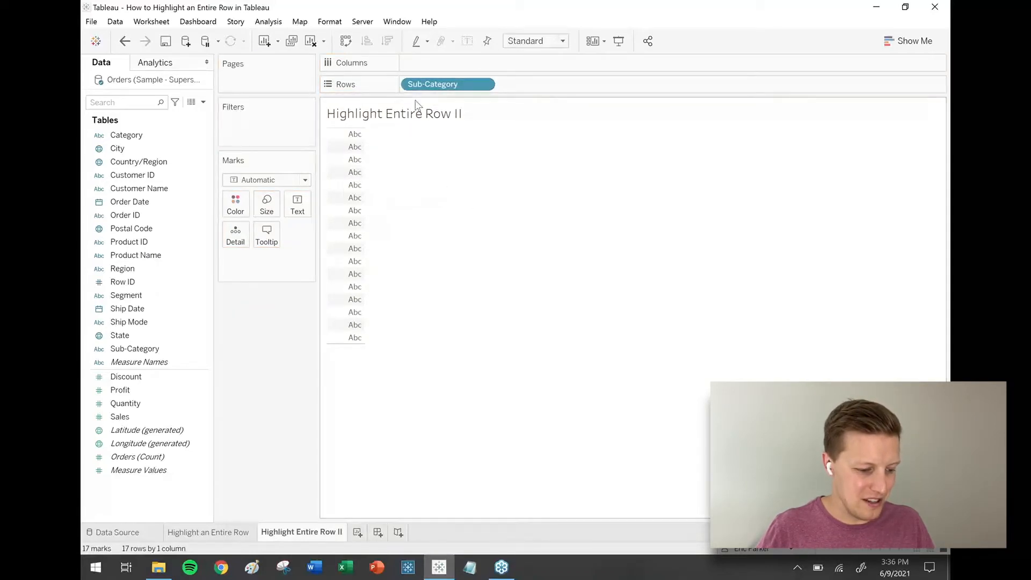
pyautogui.moveTo(381, 310)
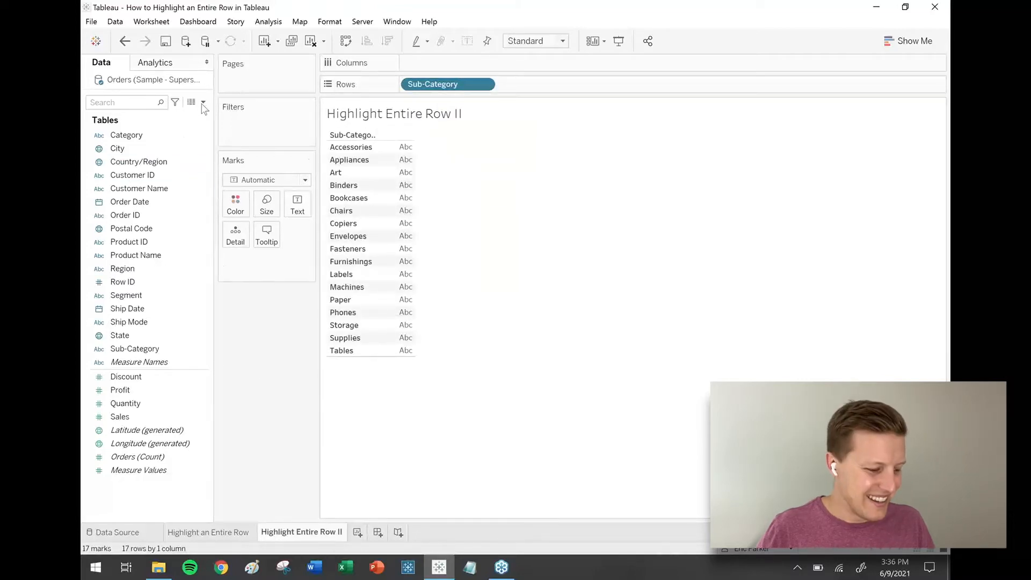
pyautogui.moveTo(194, 116)
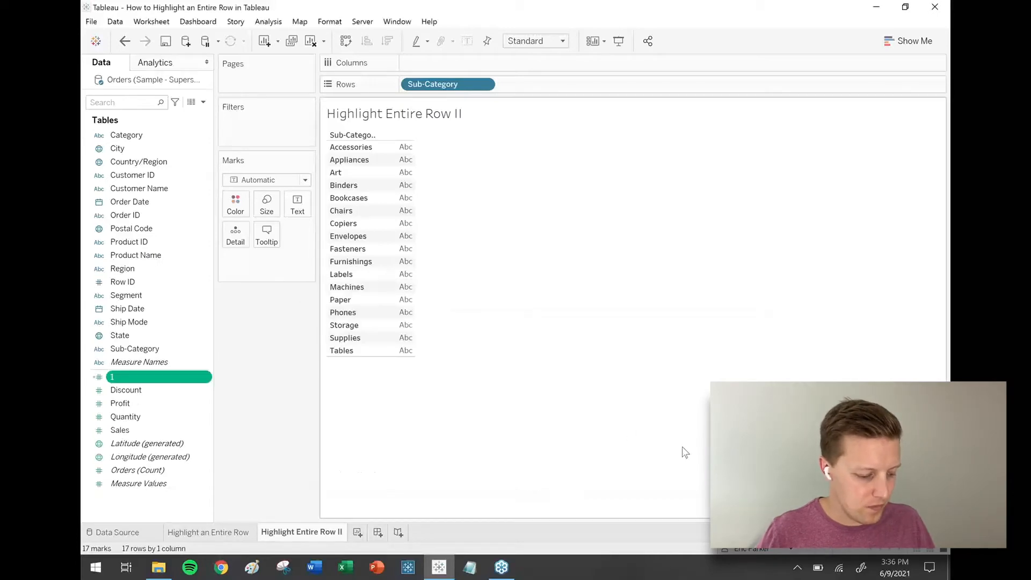
# - Add the constant field 1 to Columns three times as MAX(1) bar columns
pyautogui.moveTo(111, 376); pyautogui.dragTo(197, 363)
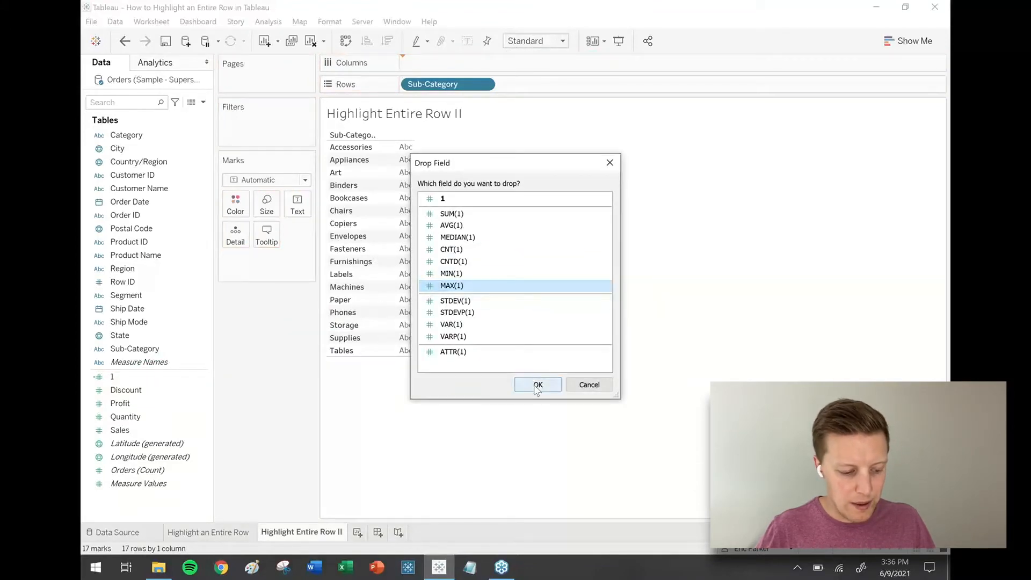
pyautogui.click(537, 385)
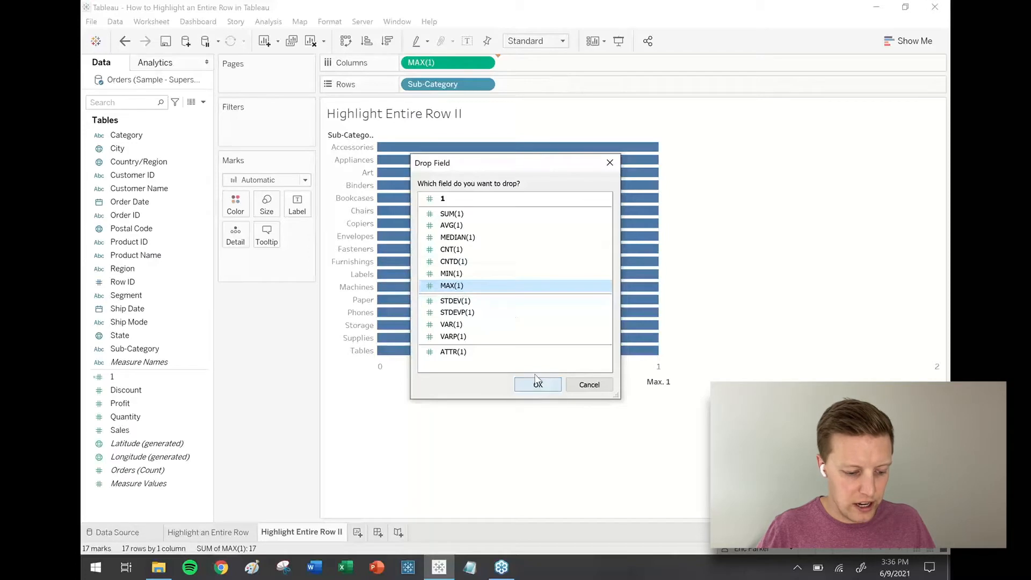
pyautogui.click(538, 384)
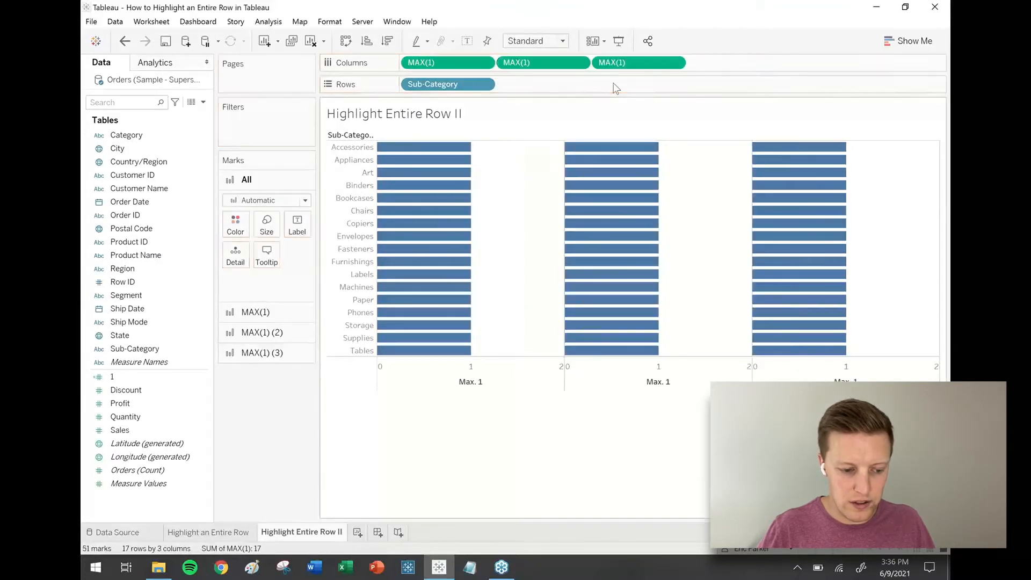
pyautogui.moveTo(278, 465)
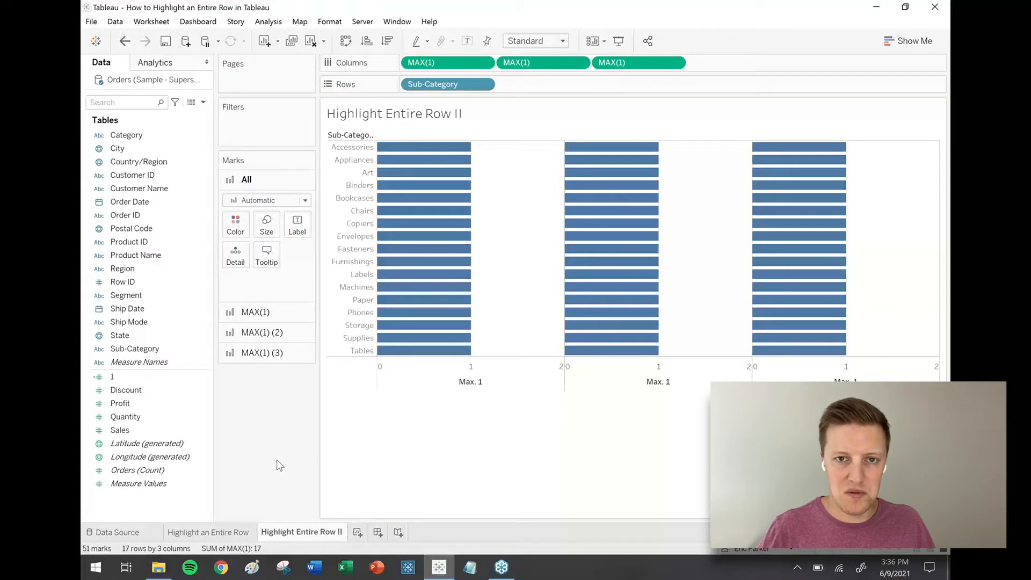
pyautogui.moveTo(276, 460)
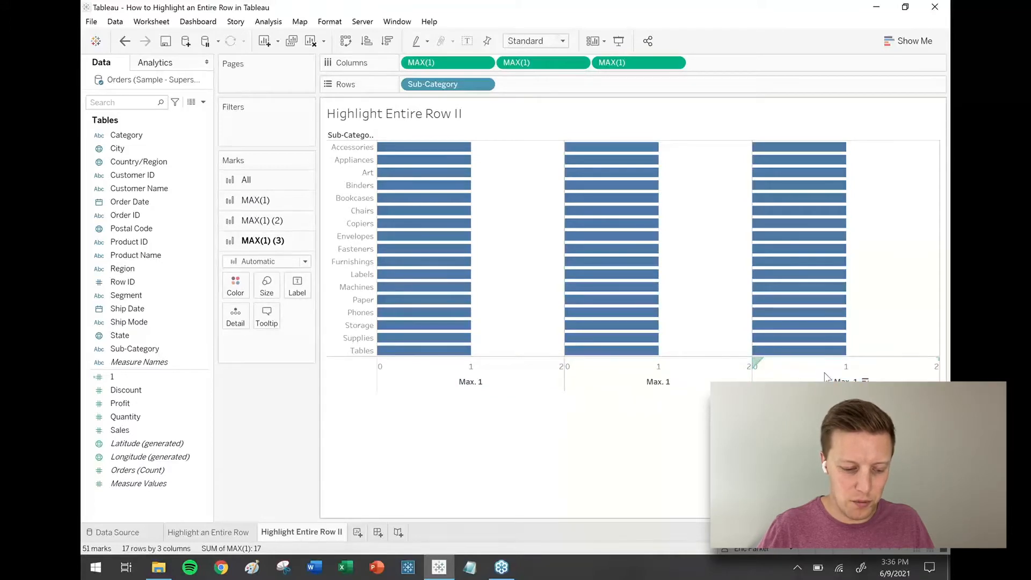
# - Title the first MAX(1) axis Sub-Category, remove its tick marks, and fix its range
pyautogui.rightClick(457, 375)
pyautogui.write('S')
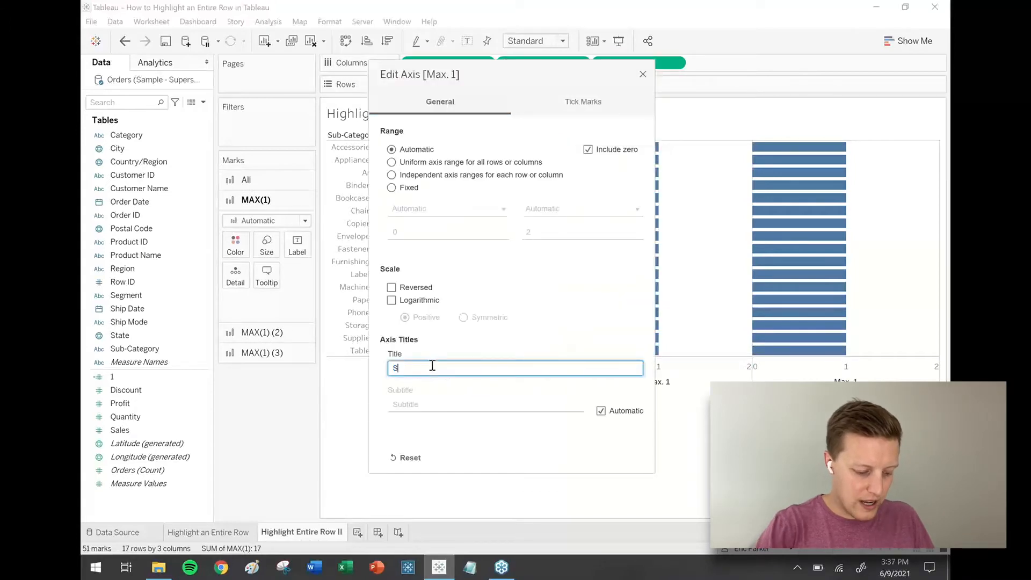
pyautogui.write('ub-Catgo')
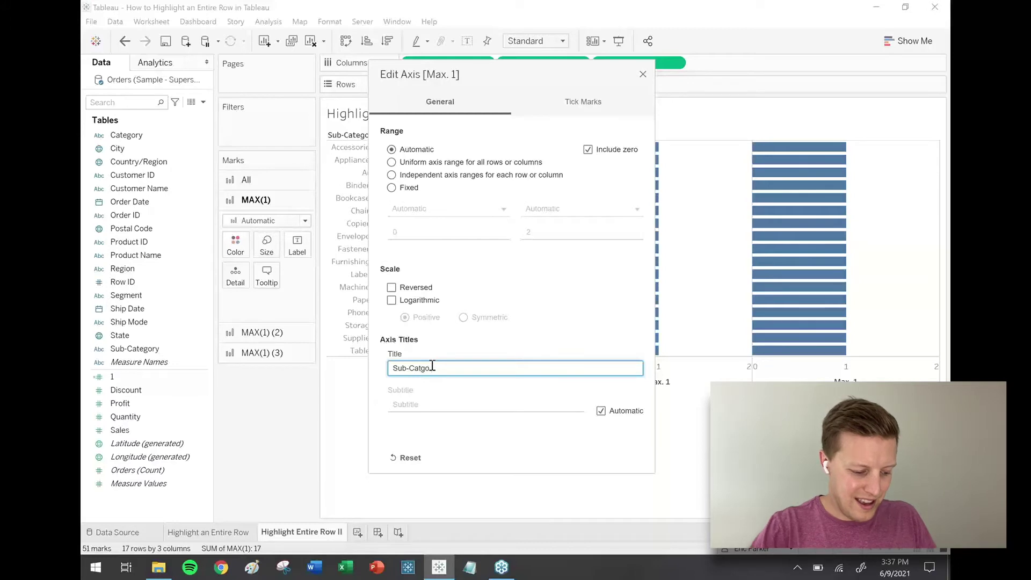
pyautogui.write('Sub-Category')
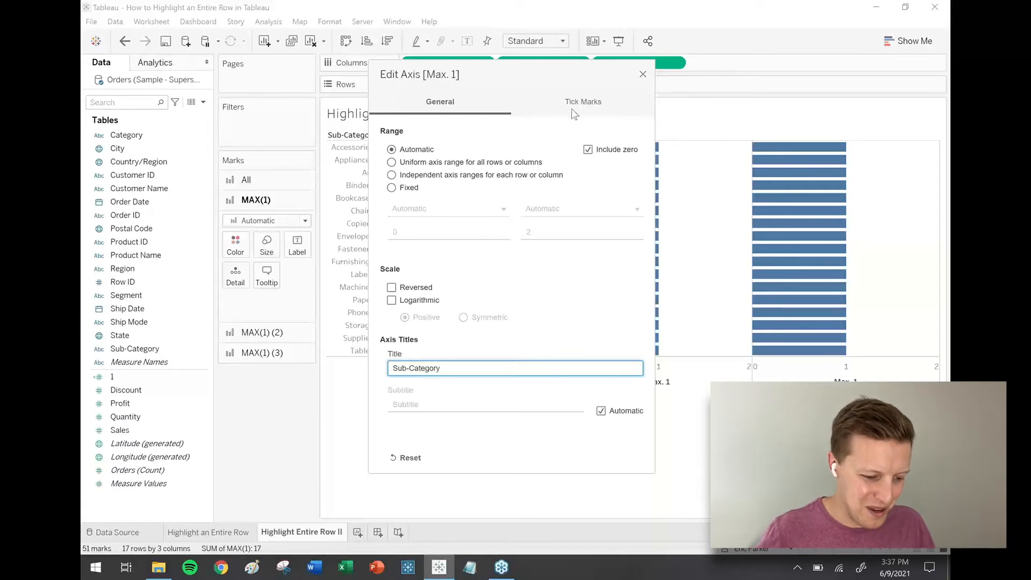
pyautogui.click(583, 102)
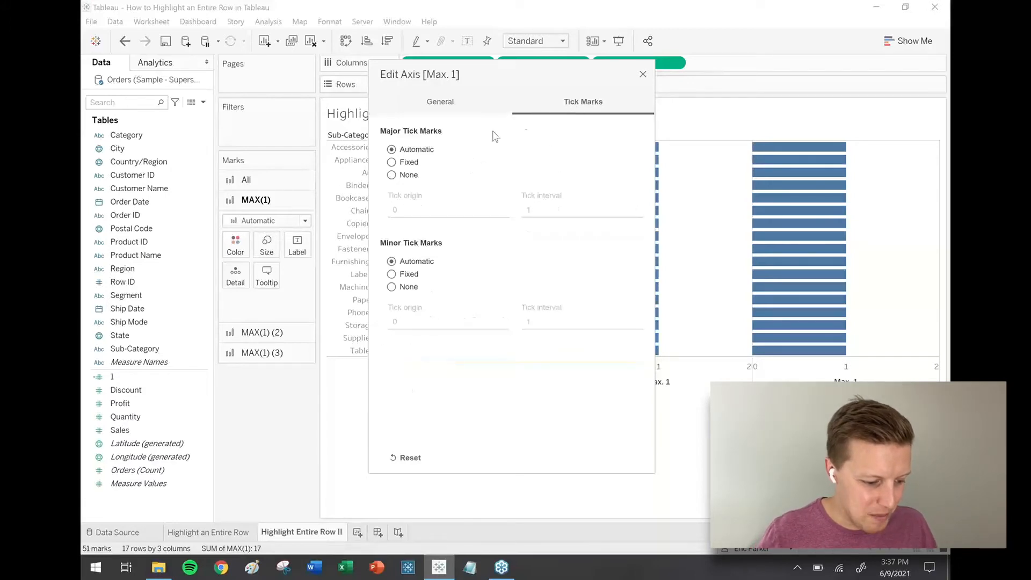
pyautogui.click(391, 175)
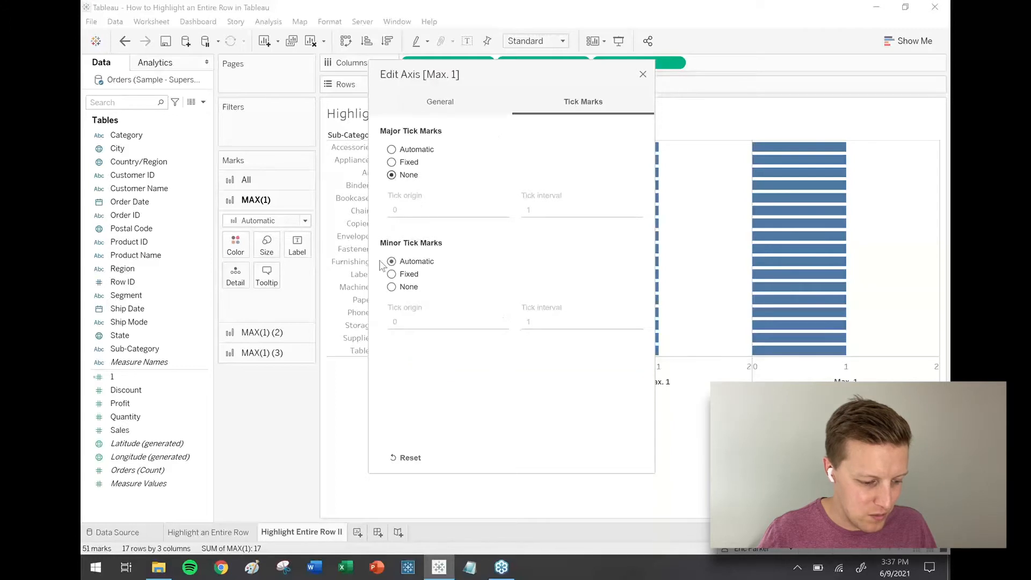
pyautogui.click(391, 287)
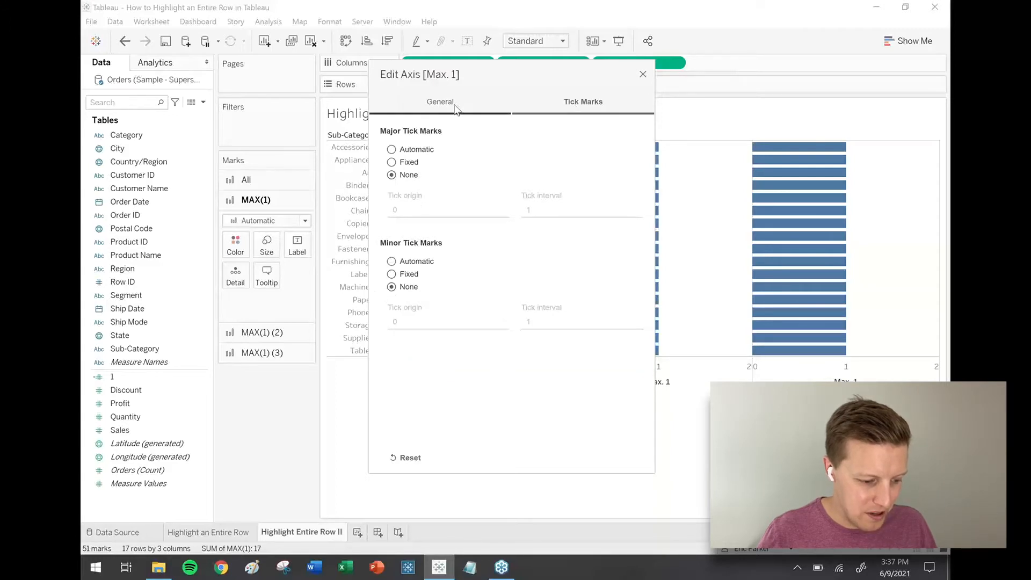
pyautogui.click(440, 102)
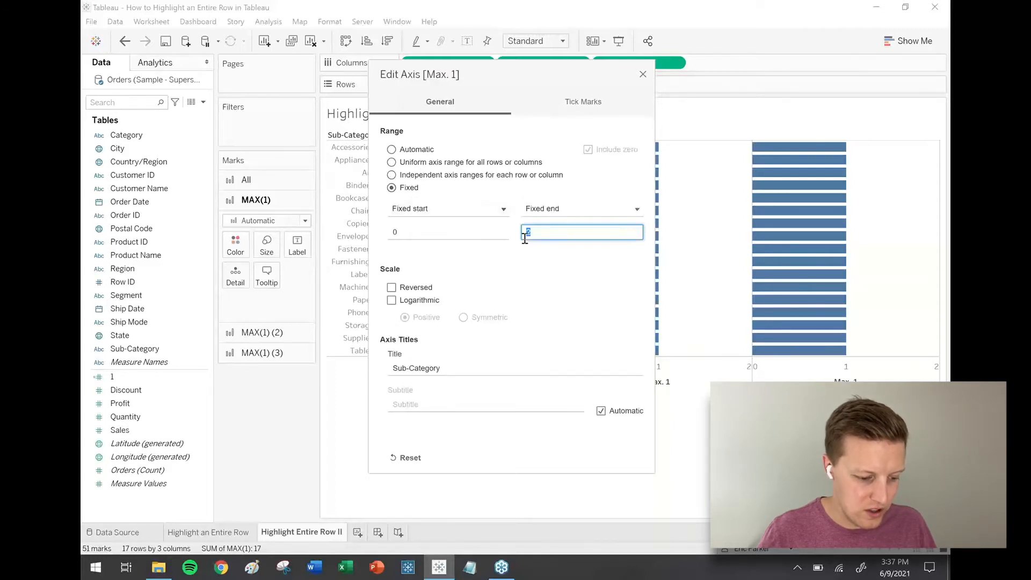
pyautogui.click(642, 74)
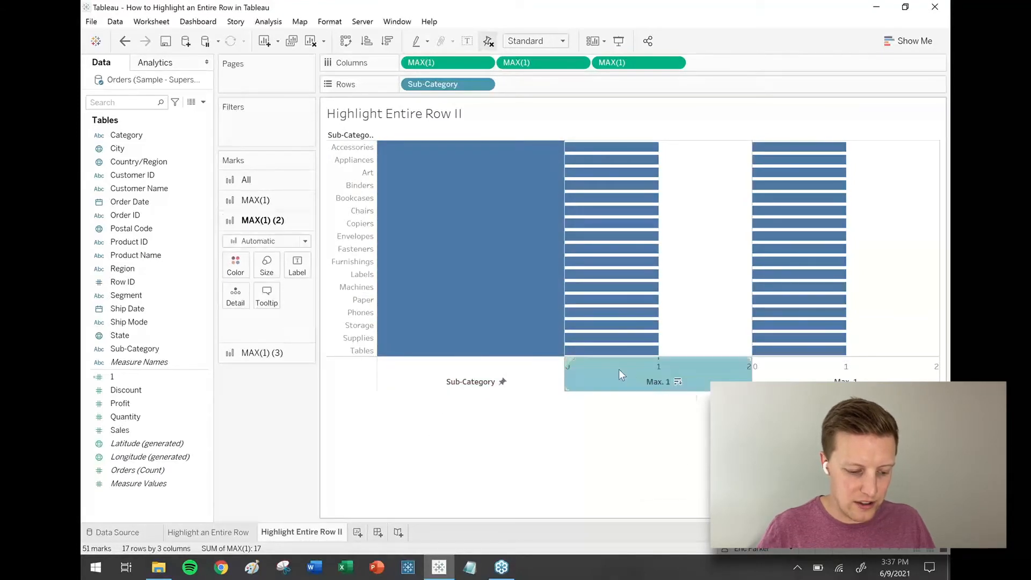
# - Title the second axis Sales and remove its major and minor tick marks
pyautogui.doubleClick(658, 381)
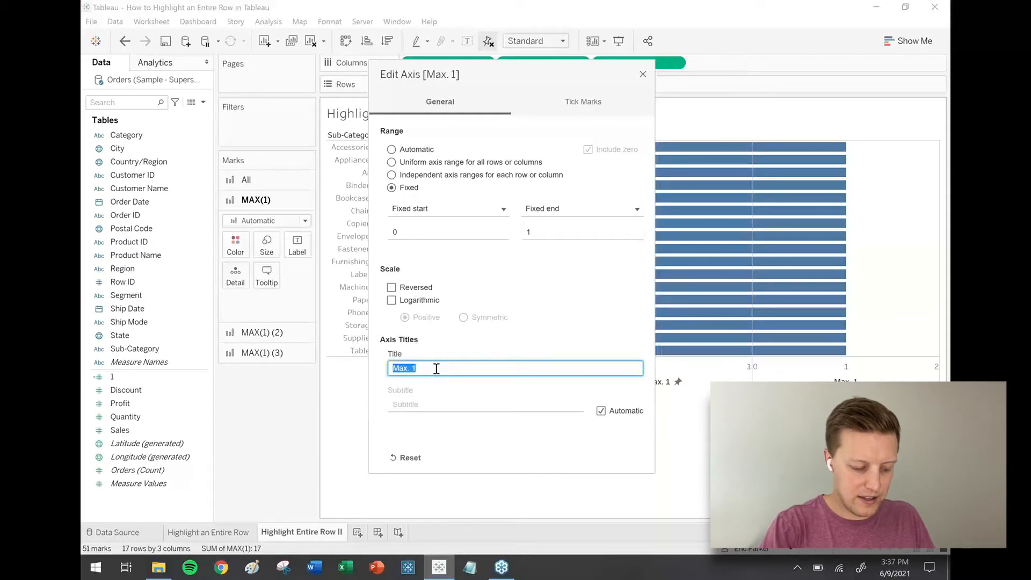
pyautogui.write('Sales')
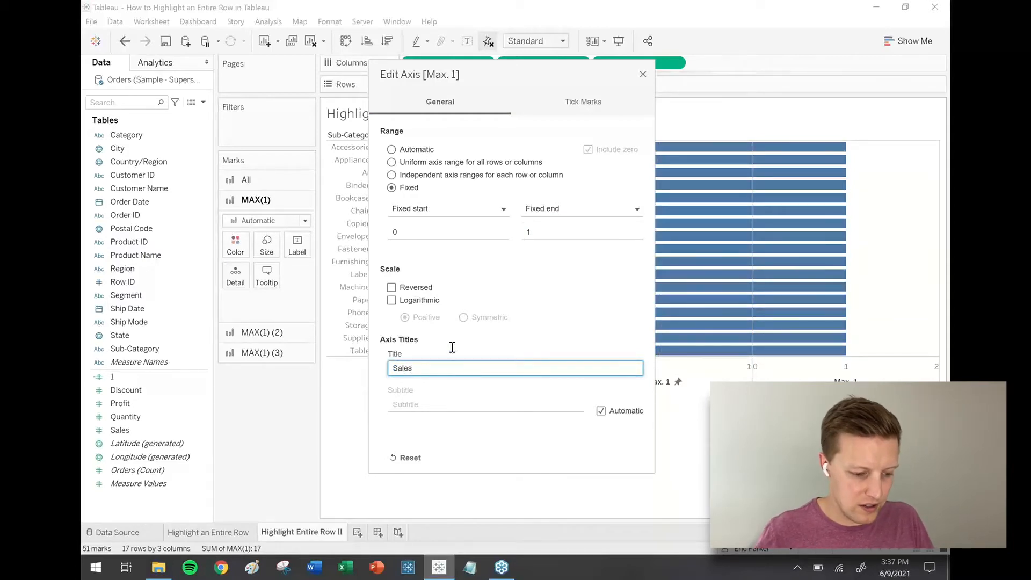
pyautogui.click(583, 102)
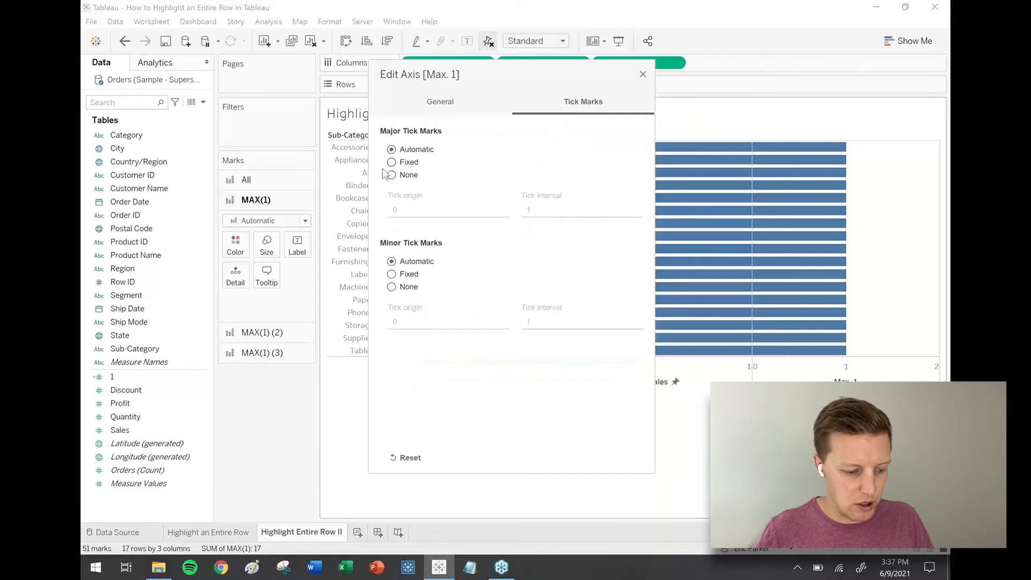
pyautogui.click(391, 174)
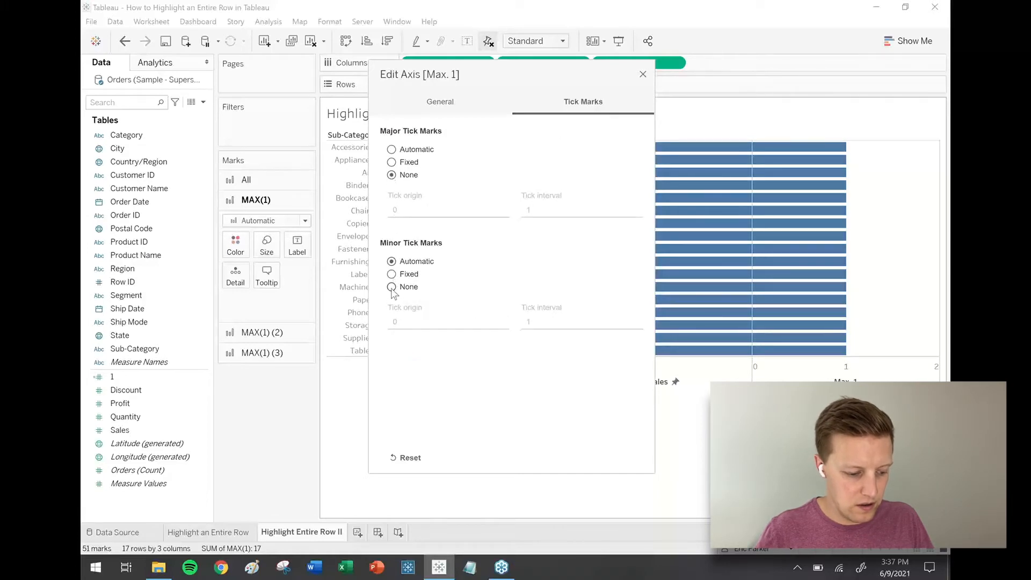
pyautogui.click(643, 74)
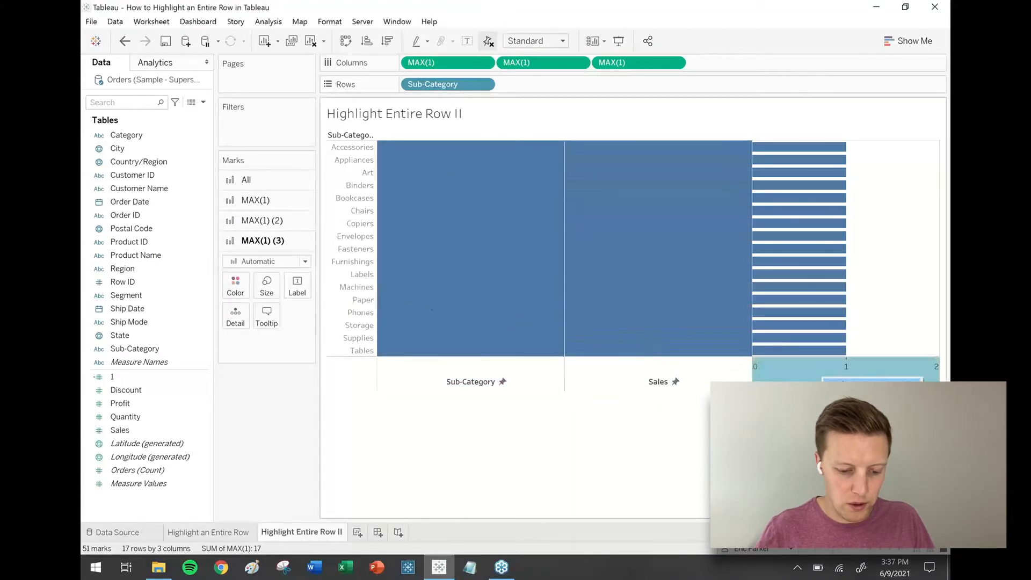
# - Give the third axis a fixed 0–1 range, title it Profit, and hide tick marks
pyautogui.doubleClick(846, 366)
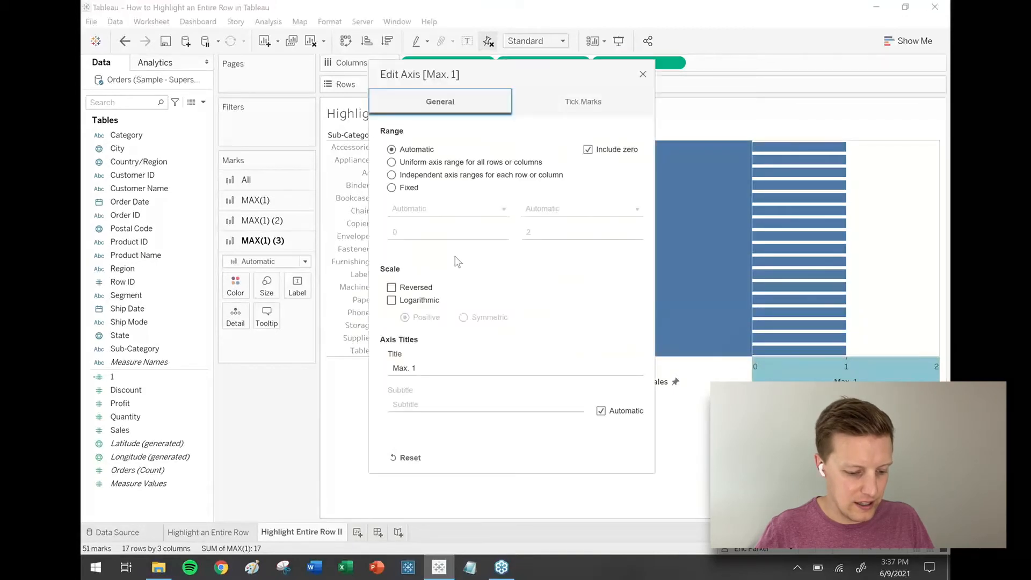
pyautogui.click(391, 187)
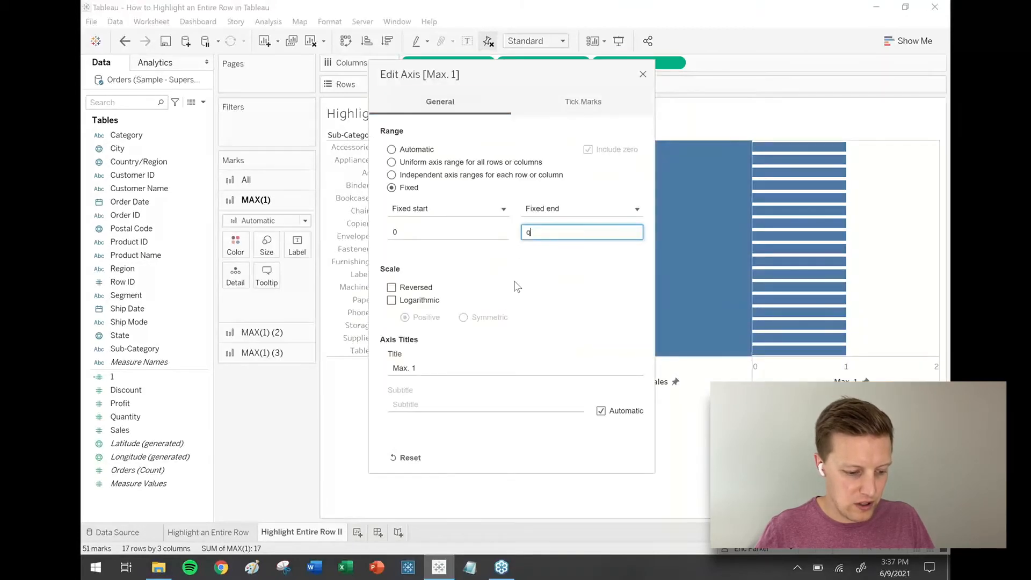
pyautogui.write('1')
pyautogui.click(516, 368)
pyautogui.write('P')
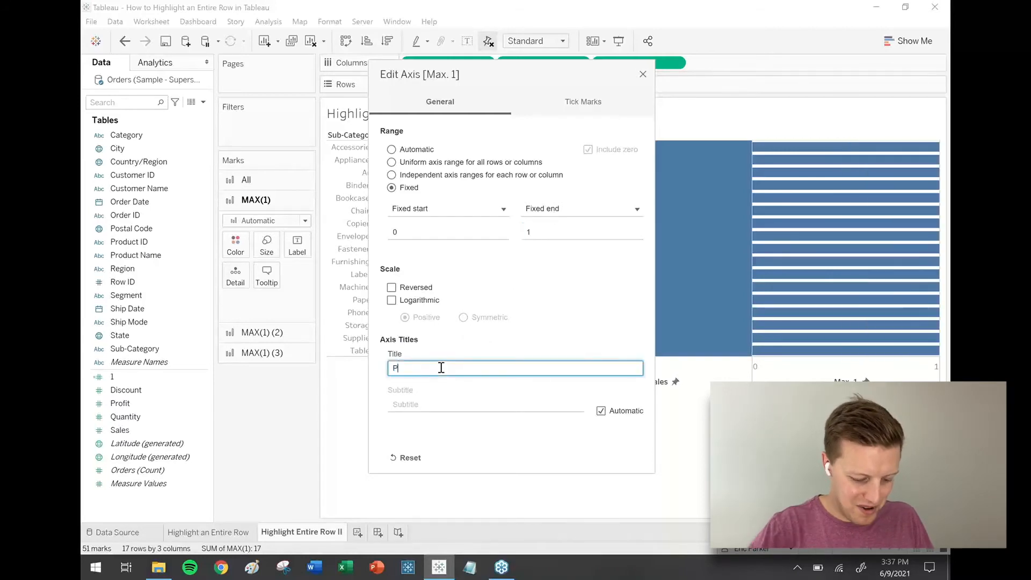
pyautogui.write('rofit')
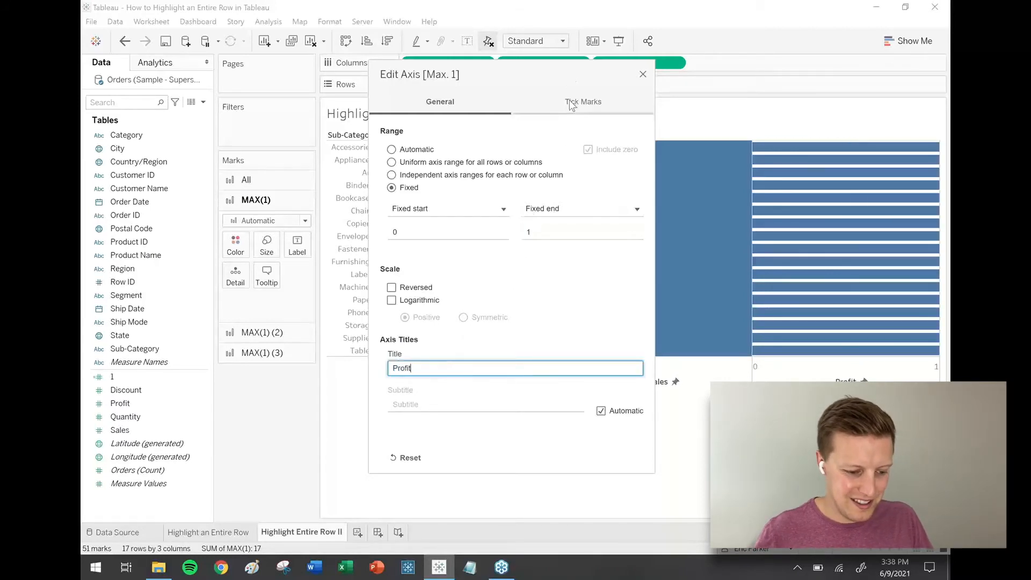
pyautogui.click(584, 101)
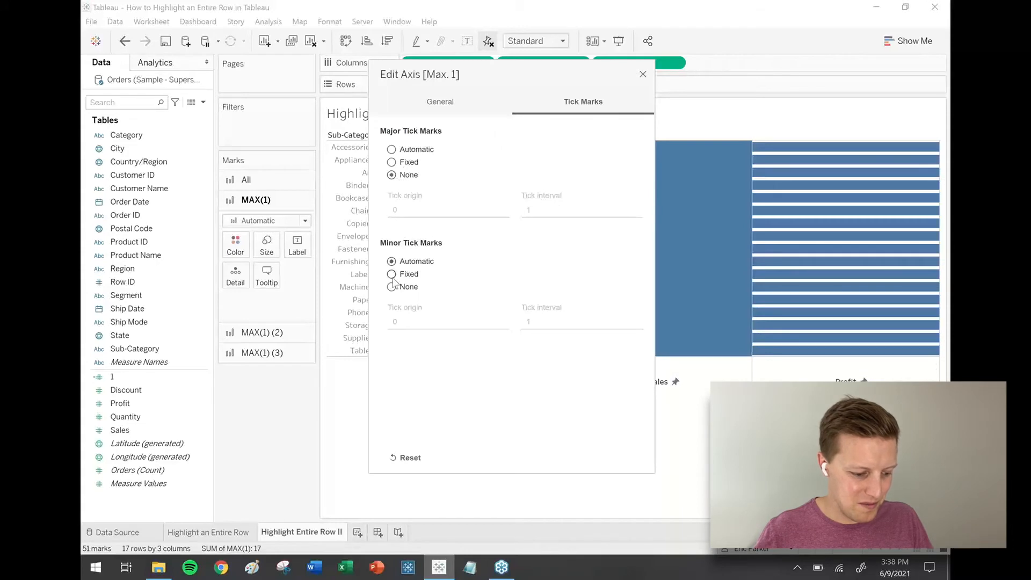
pyautogui.click(643, 74)
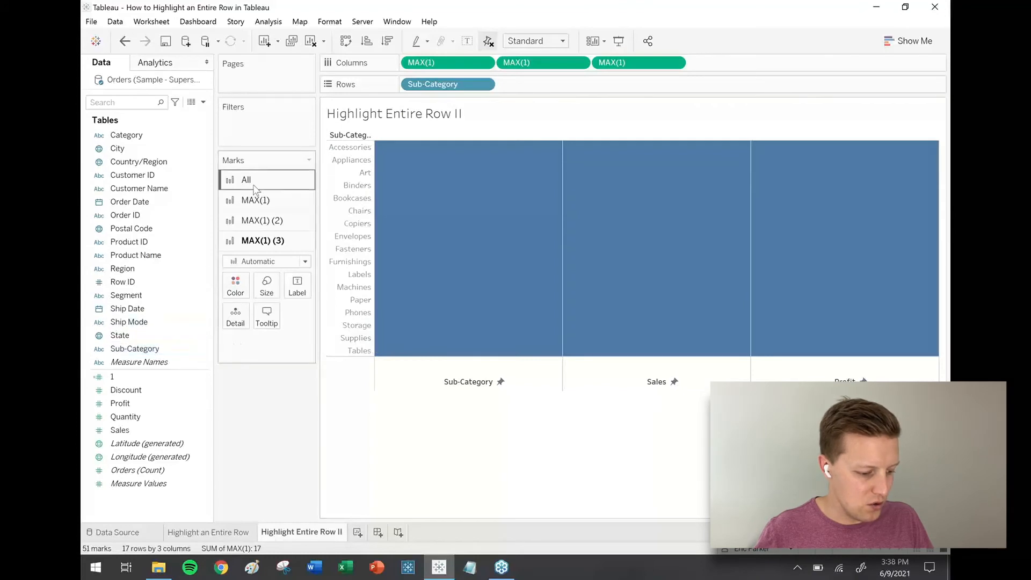
# - Label the first column with left-aligned Sub-Category names and the second with Sales
pyautogui.click(255, 200)
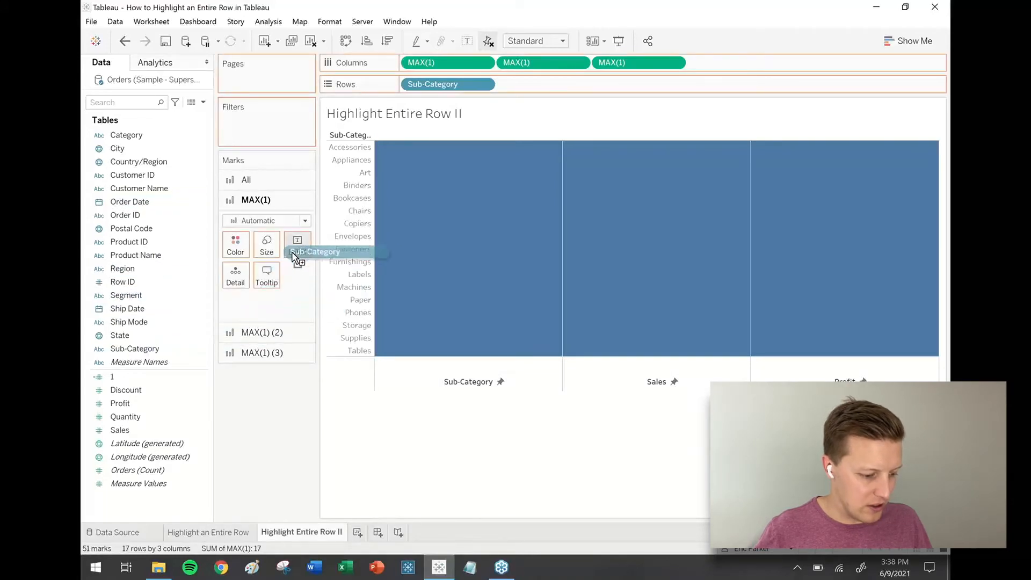
pyautogui.click(297, 243)
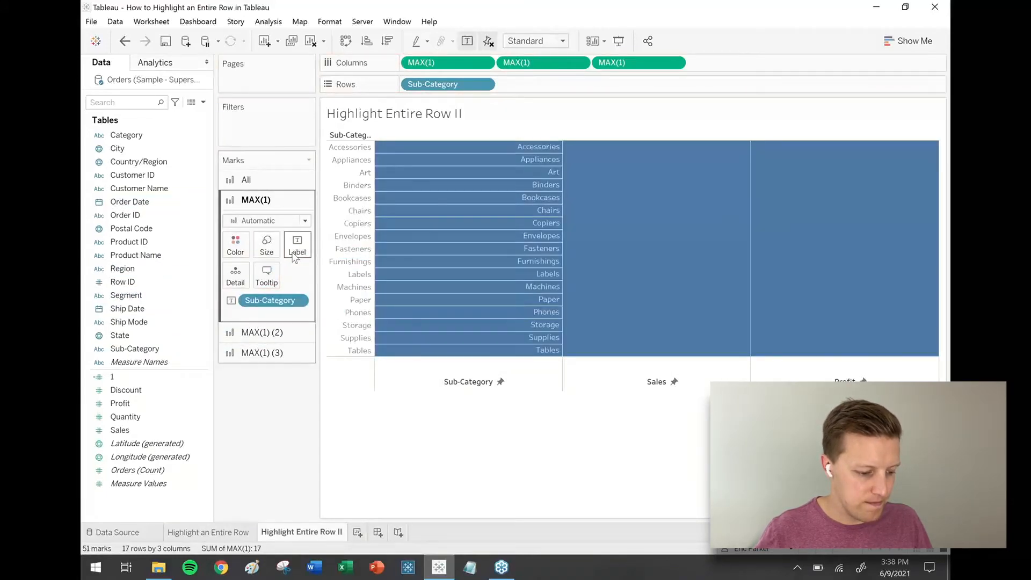
pyautogui.click(297, 245)
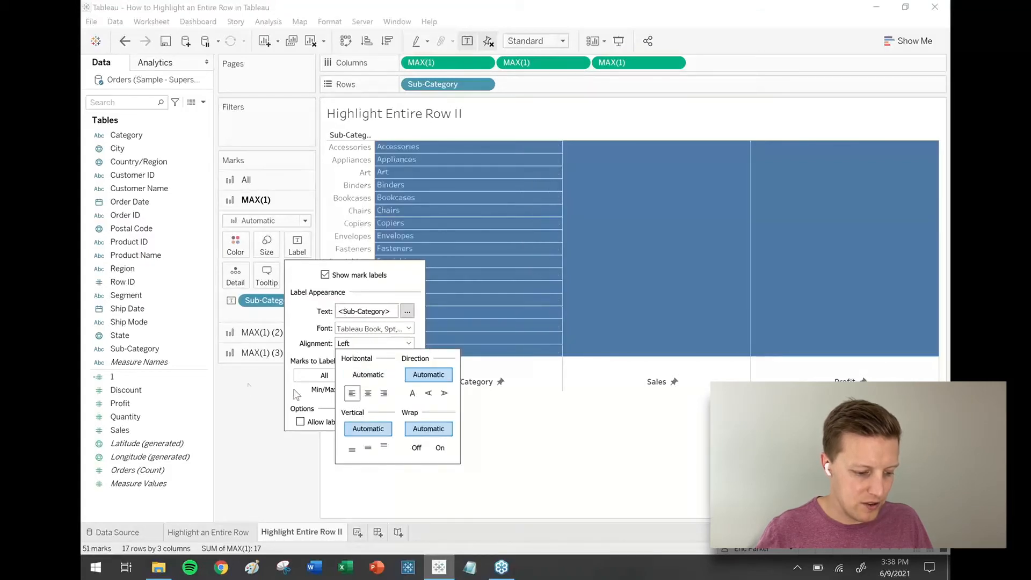
pyautogui.click(267, 353)
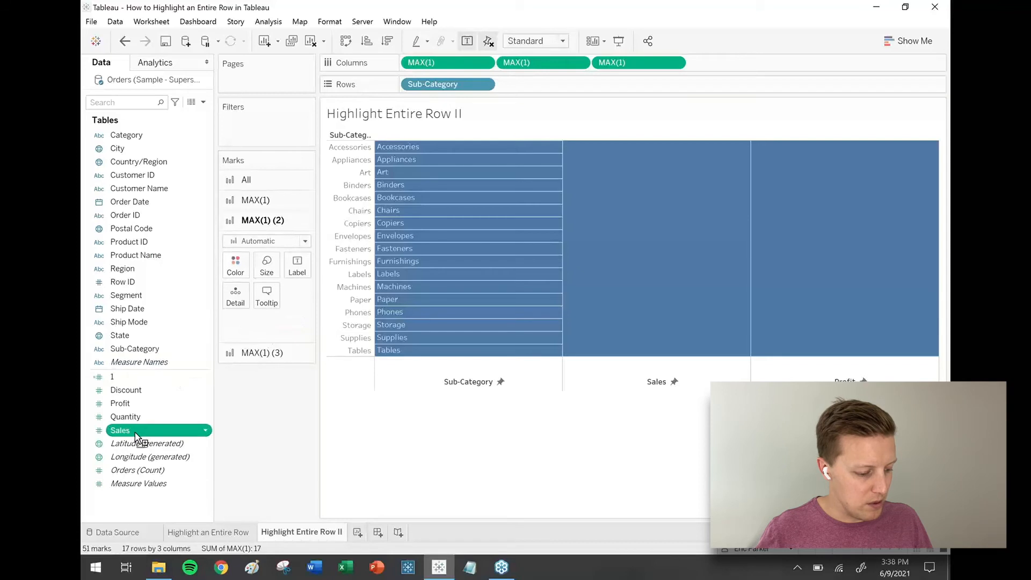
pyautogui.moveTo(120, 431); pyautogui.dragTo(234, 266)
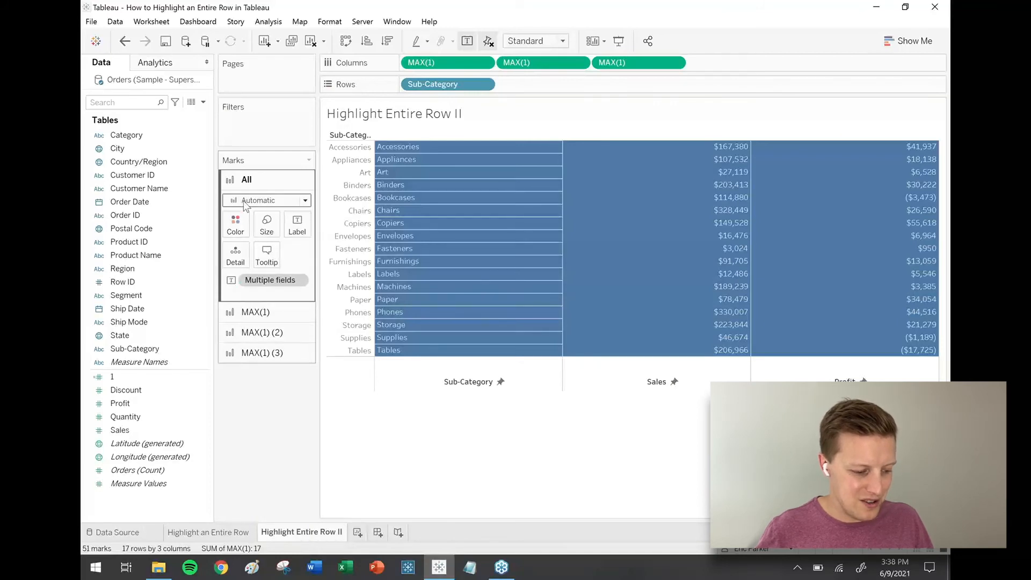
# - Remove mark borders, colour all rows by Profit, and hide the Sub-Category row headers
pyautogui.click(236, 223)
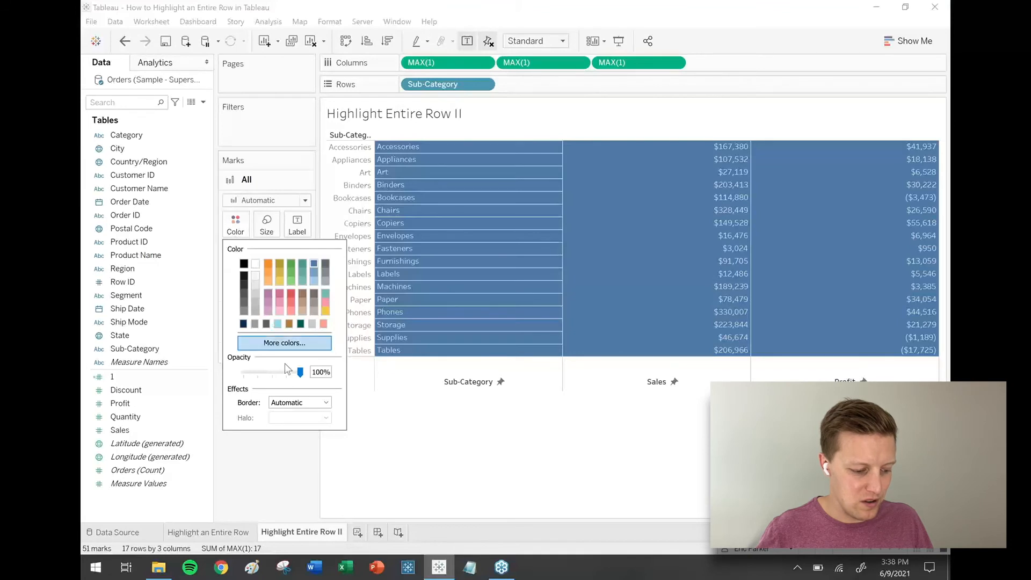
pyautogui.click(299, 402)
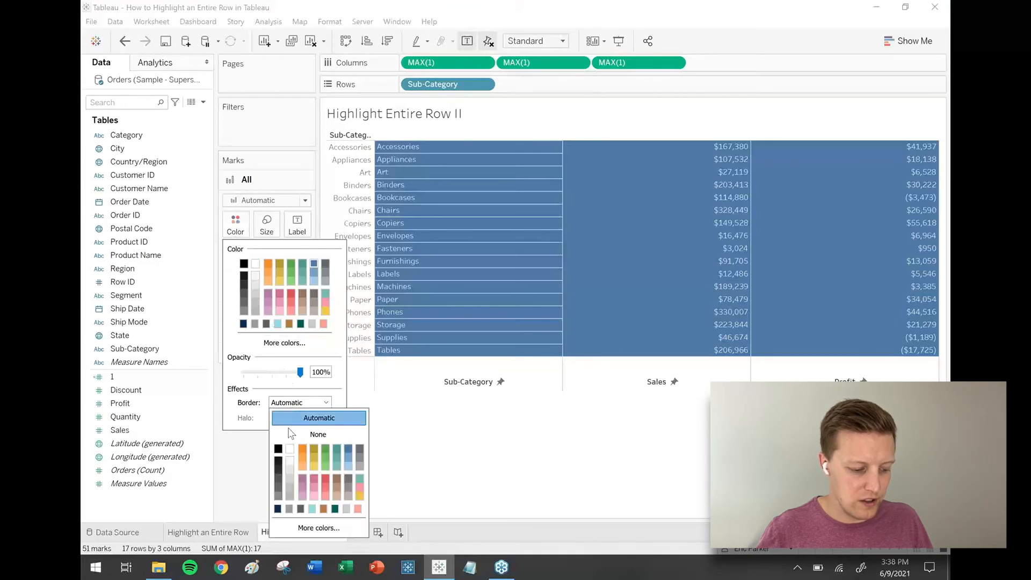
pyautogui.click(317, 434)
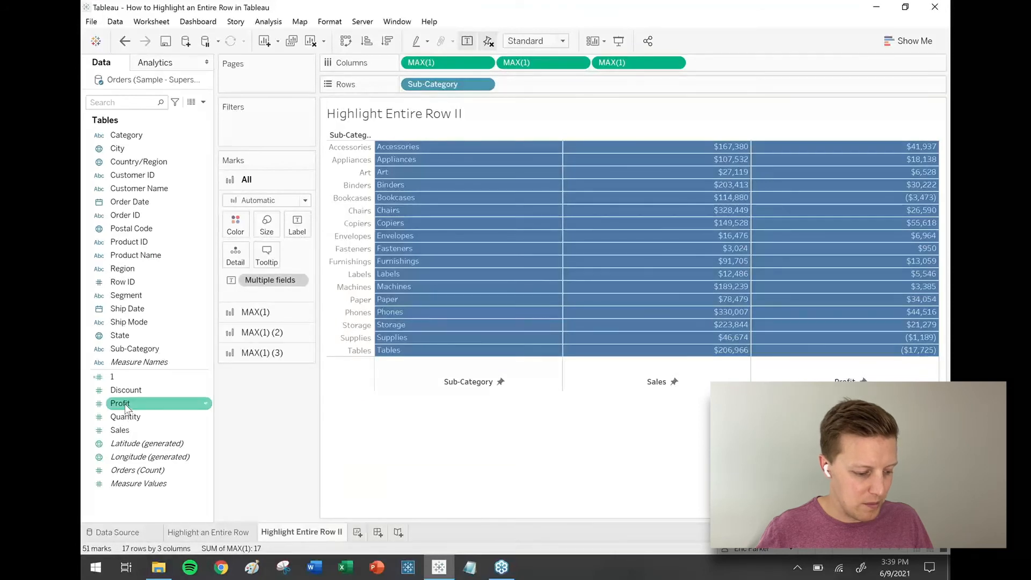
pyautogui.moveTo(120, 403); pyautogui.dragTo(235, 224)
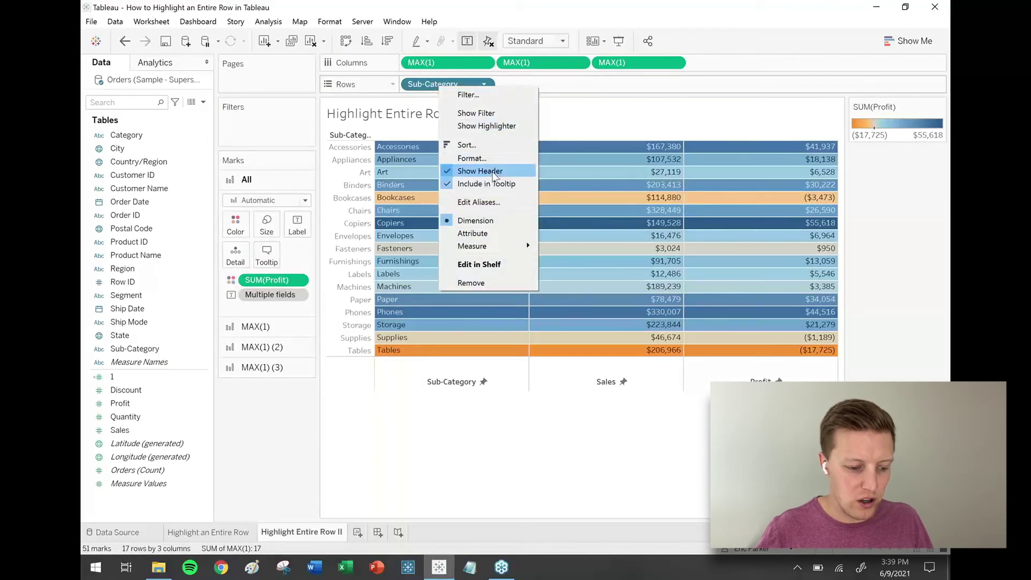
pyautogui.click(480, 170)
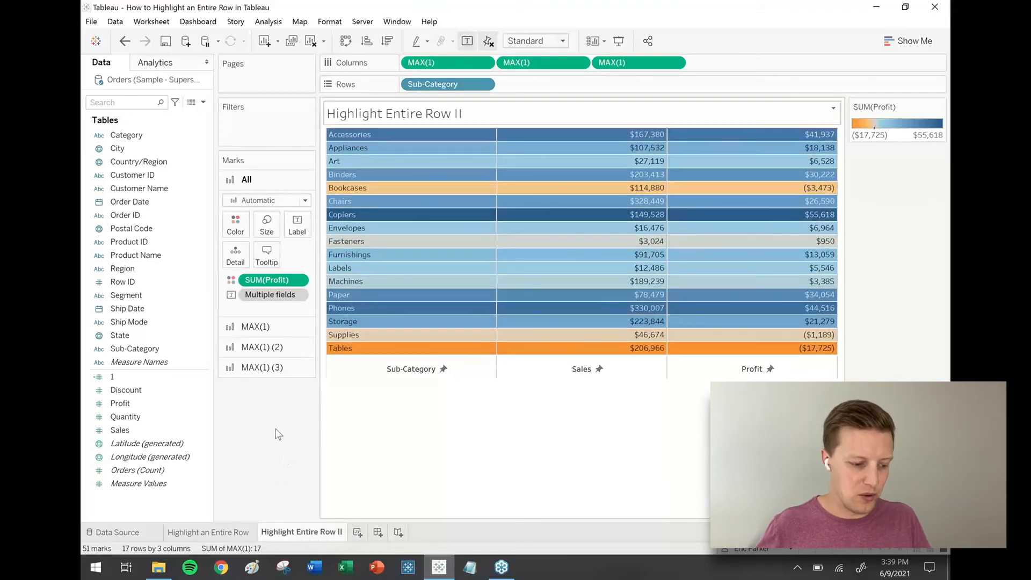
pyautogui.moveTo(452, 132)
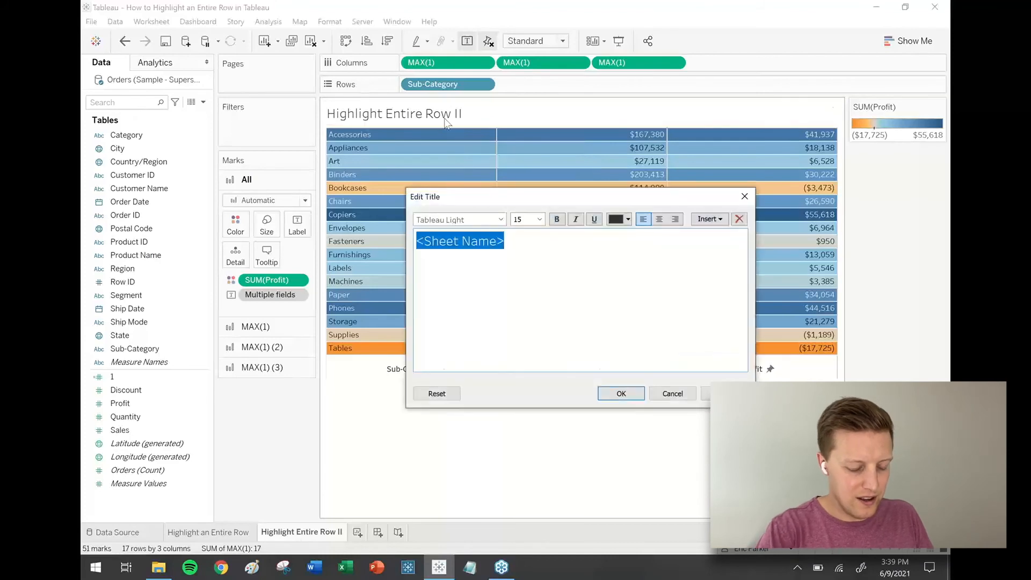
# - Enter the sheet title 'Which sub-categories are unprofitable?' and confirm it
pyautogui.write('Which sub-categorie')
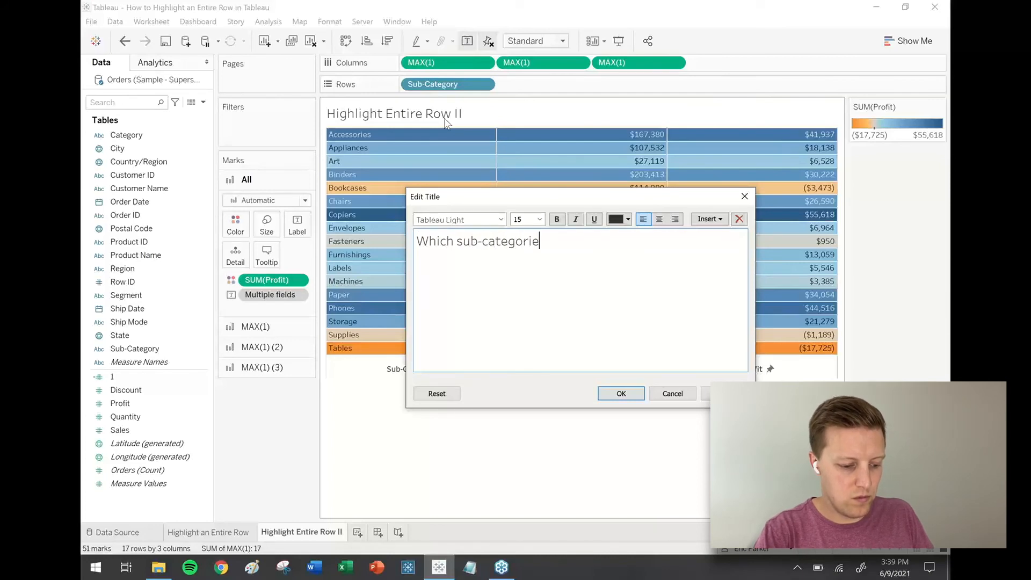
pyautogui.write('s are unprofitable?')
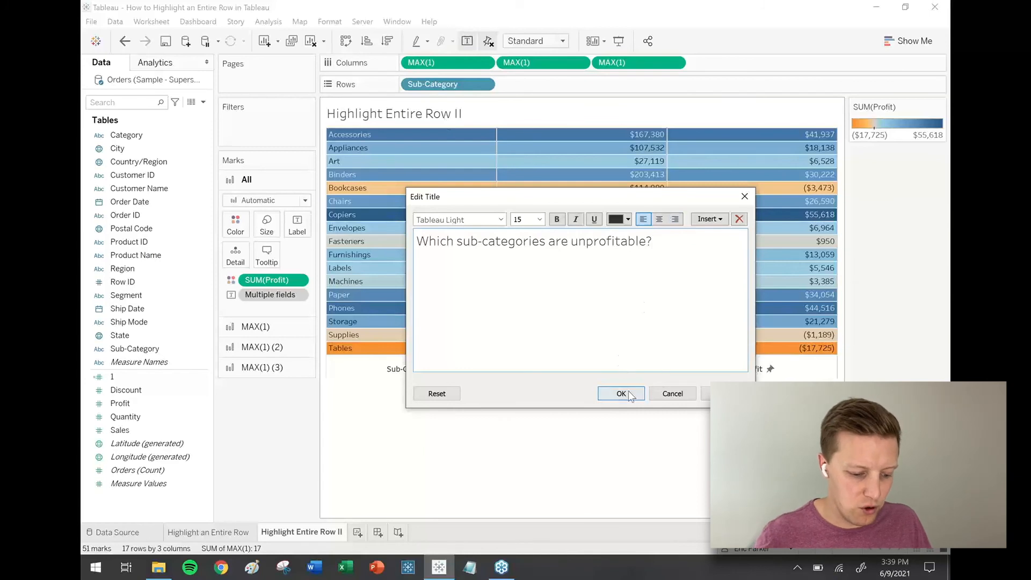
pyautogui.click(621, 394)
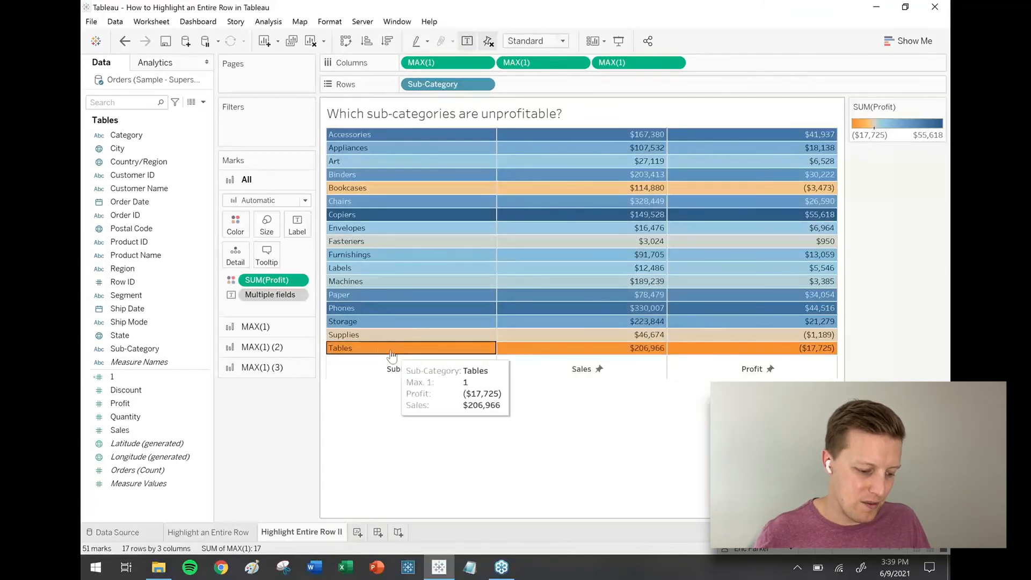
pyautogui.moveTo(418, 407)
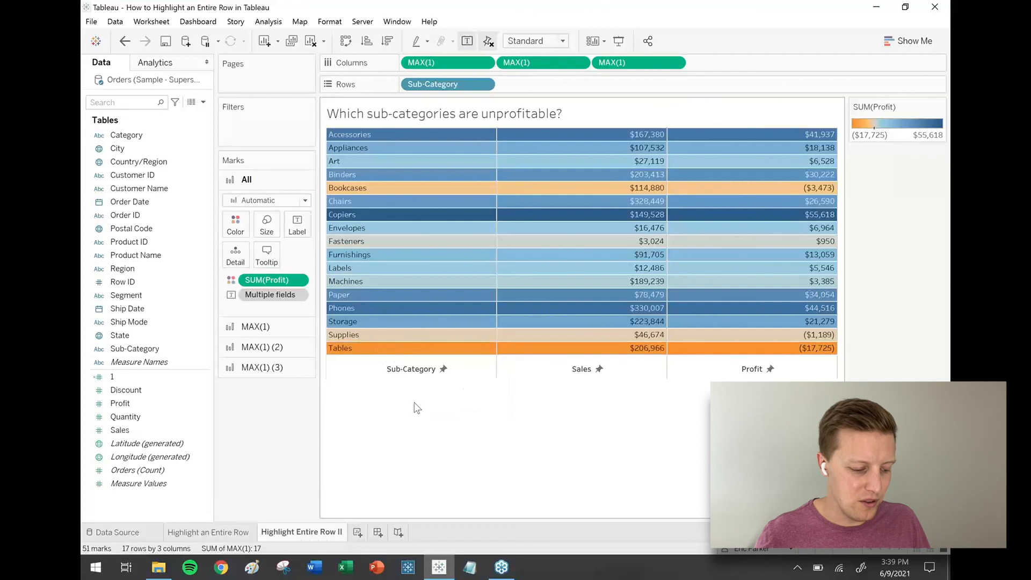